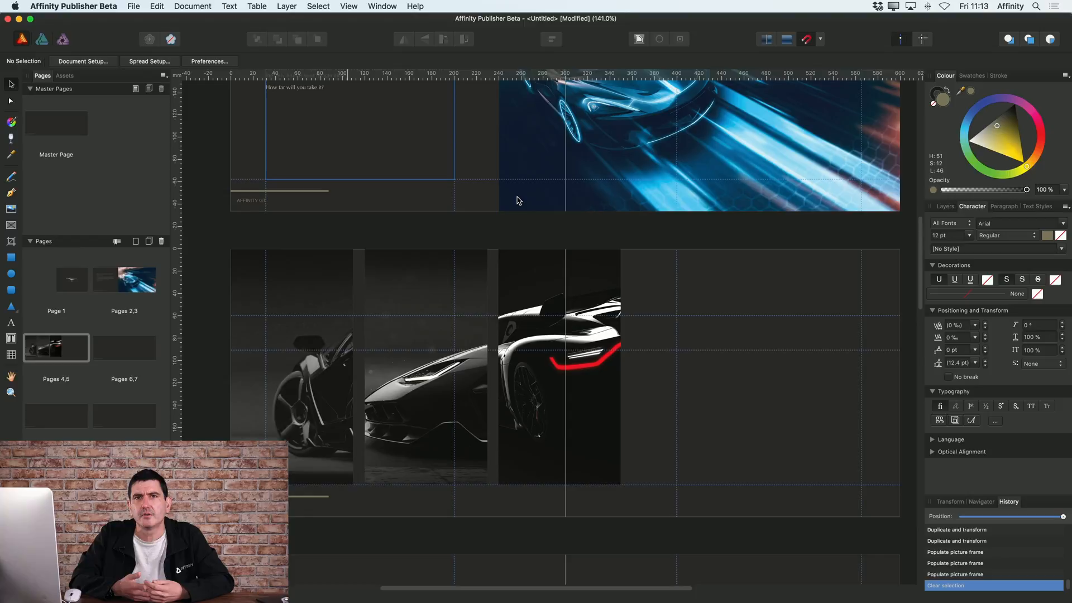
mouse_move(417, 211)
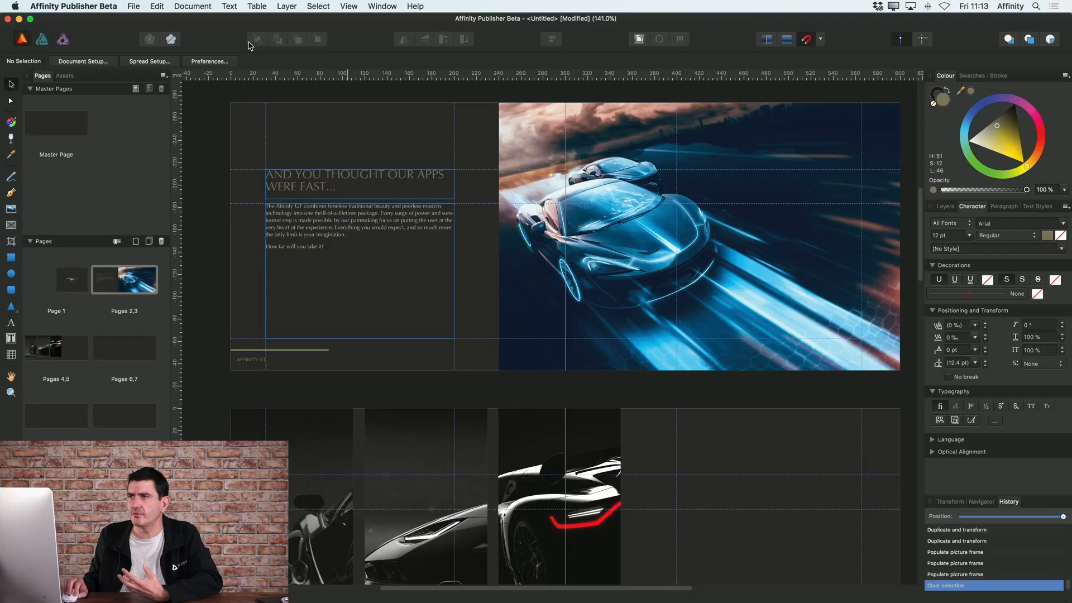
Bring up the Resource Manager from the Document menu, listing the logo and four photos.
click(192, 7)
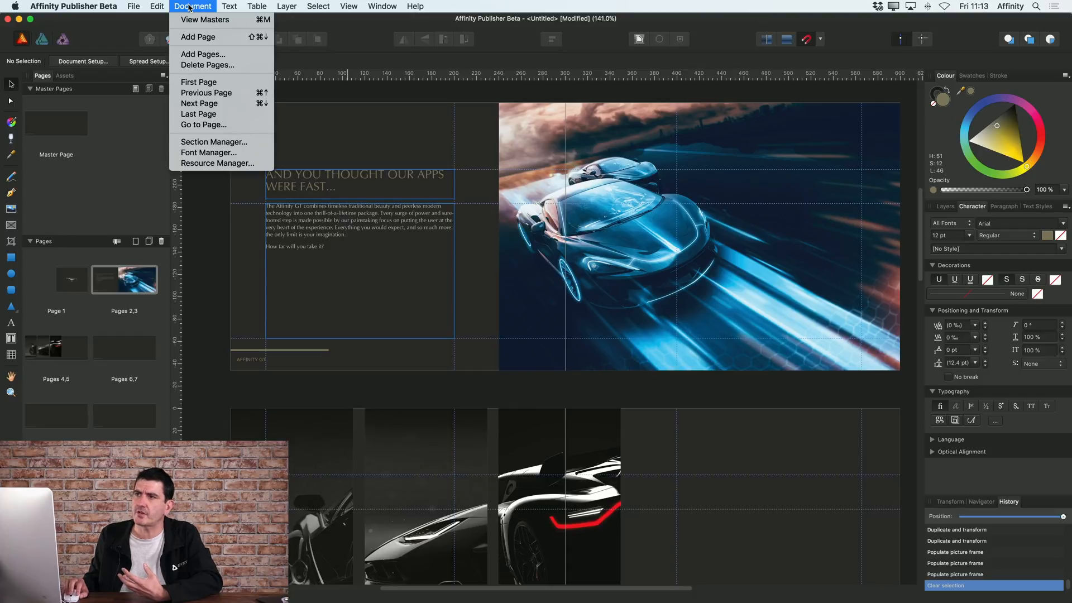
mouse_move(216, 163)
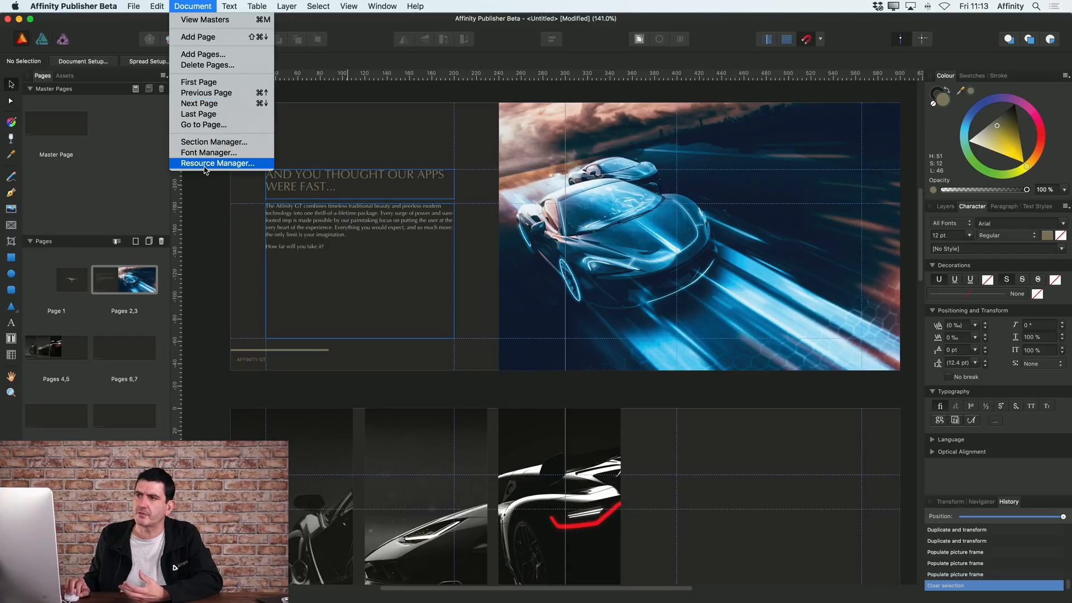
click(216, 163)
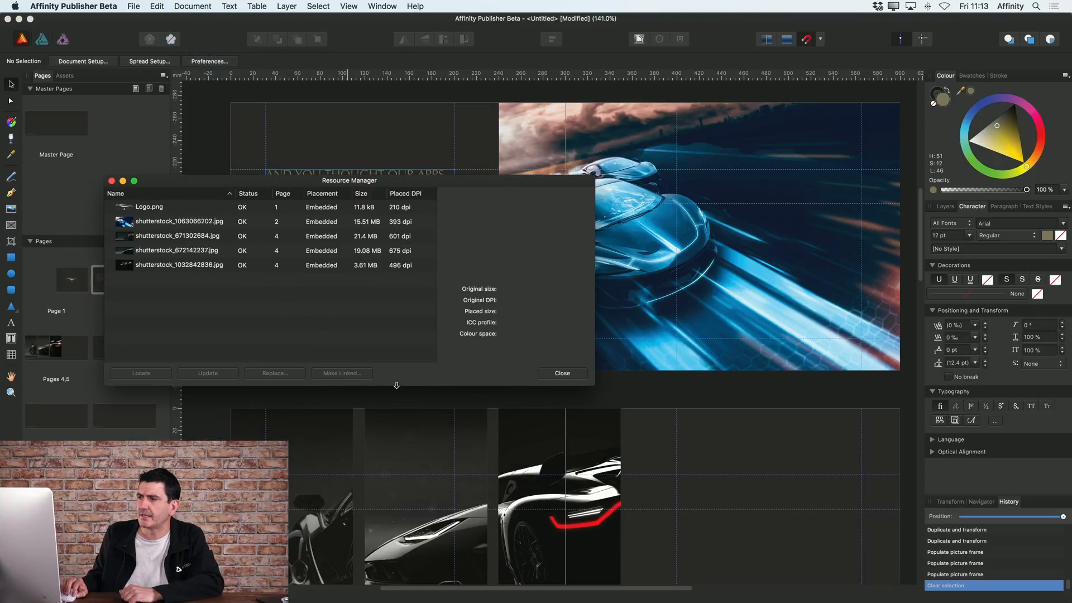
Inspect Logo.png's preview, size, DPI and location, then select the next photo entry.
click(148, 206)
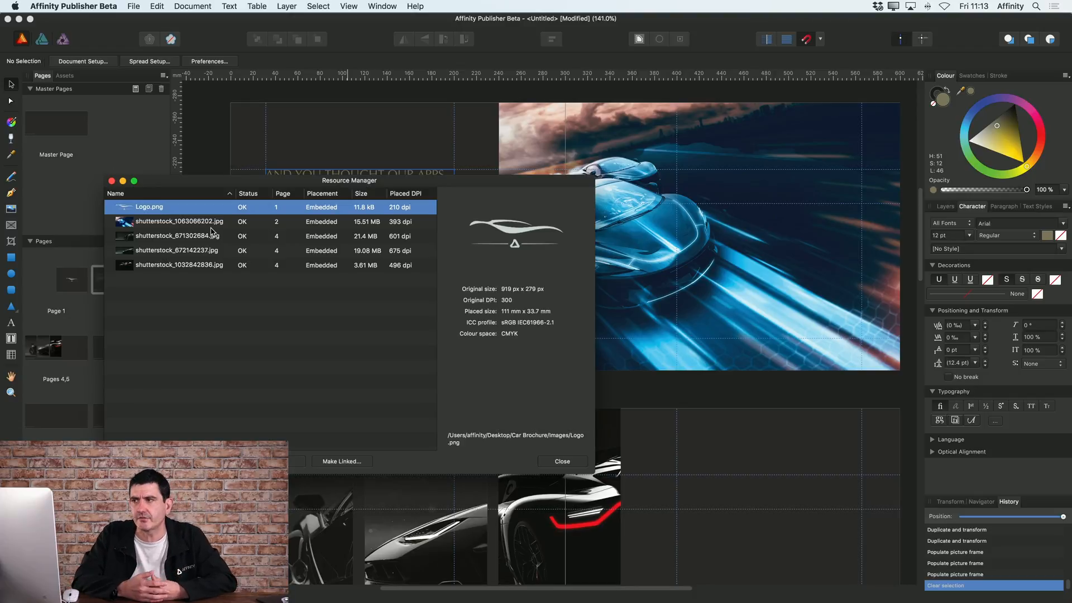
mouse_move(325, 210)
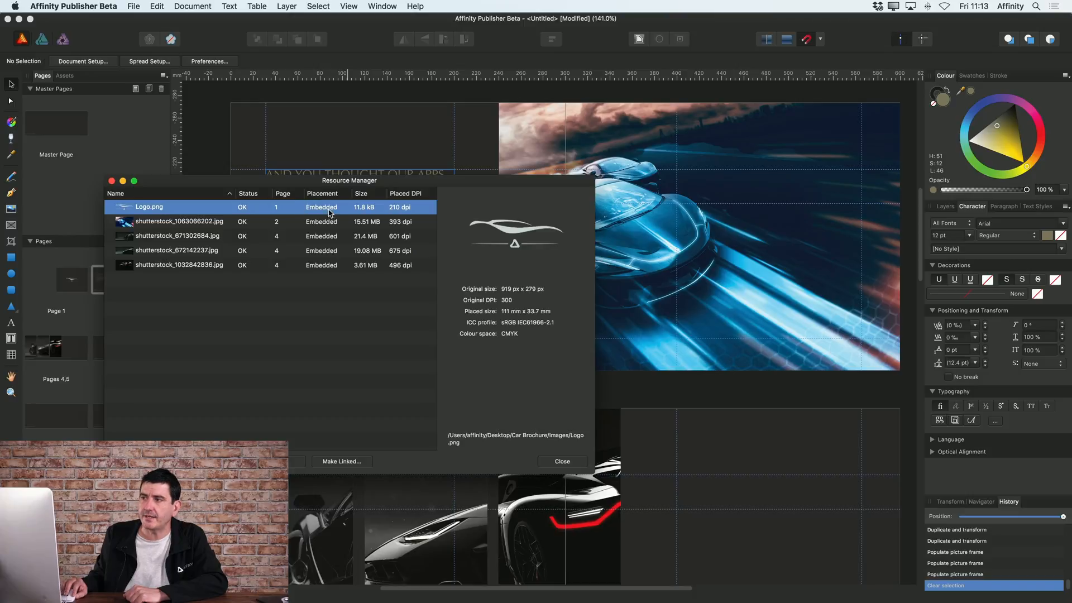
click(179, 221)
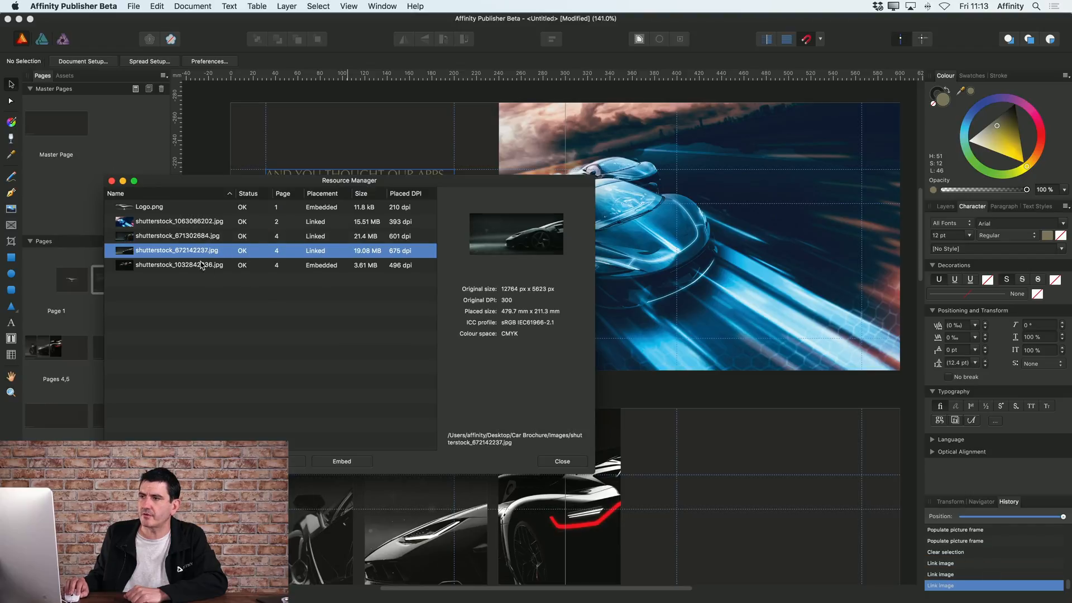
Make the remaining shutterstock photos linked, leaving only Logo.png embedded.
click(180, 266)
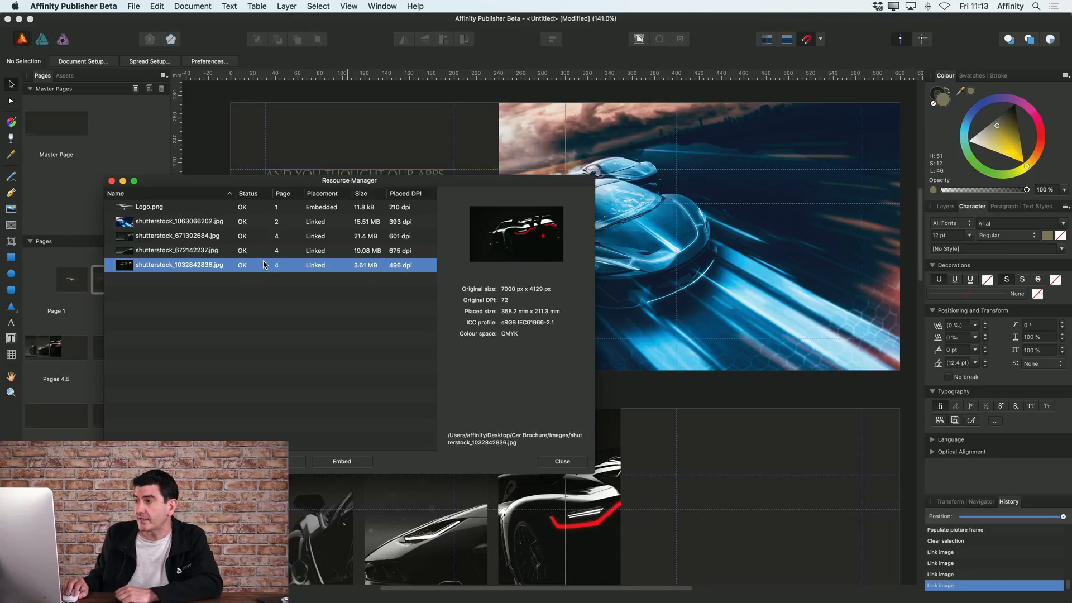
click(179, 250)
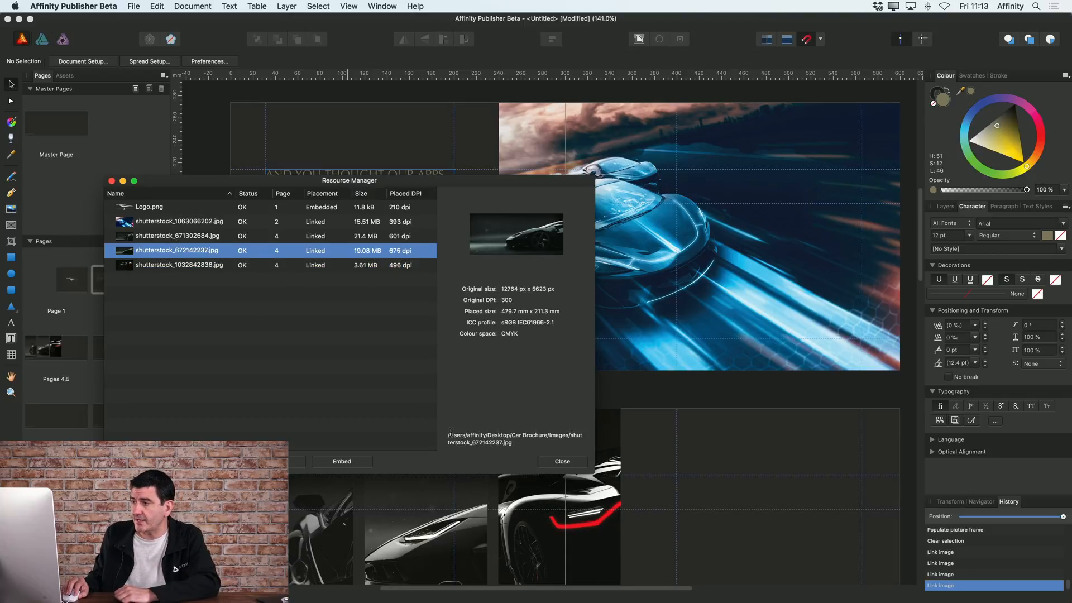